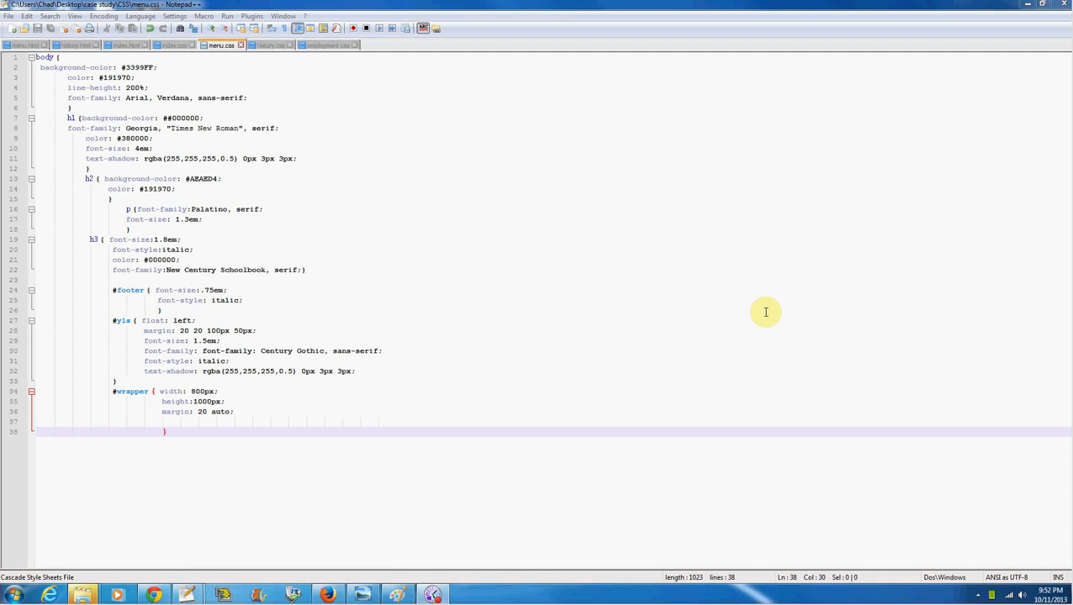
pyautogui.moveTo(266, 128)
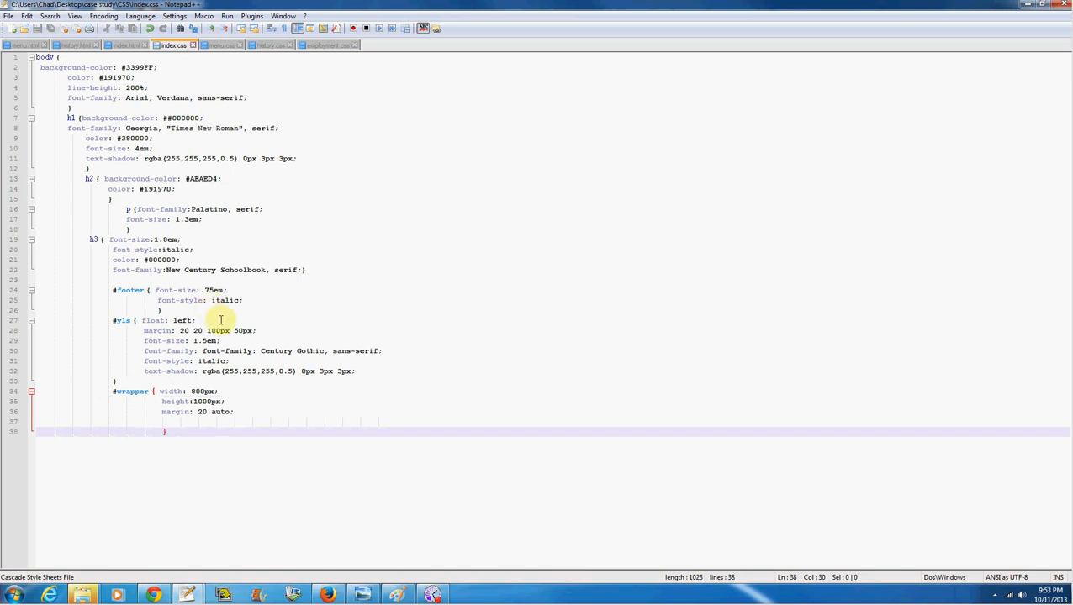
pyautogui.moveTo(172, 45)
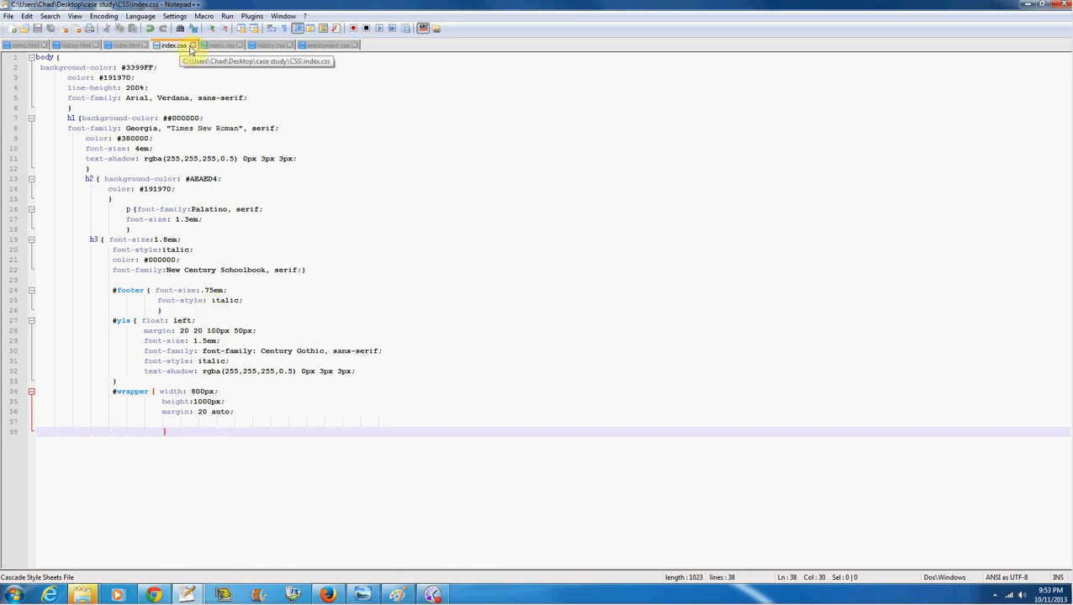
# Review the index.html and index.css sources, then launch index.html in Firefox
pyautogui.click(126, 45)
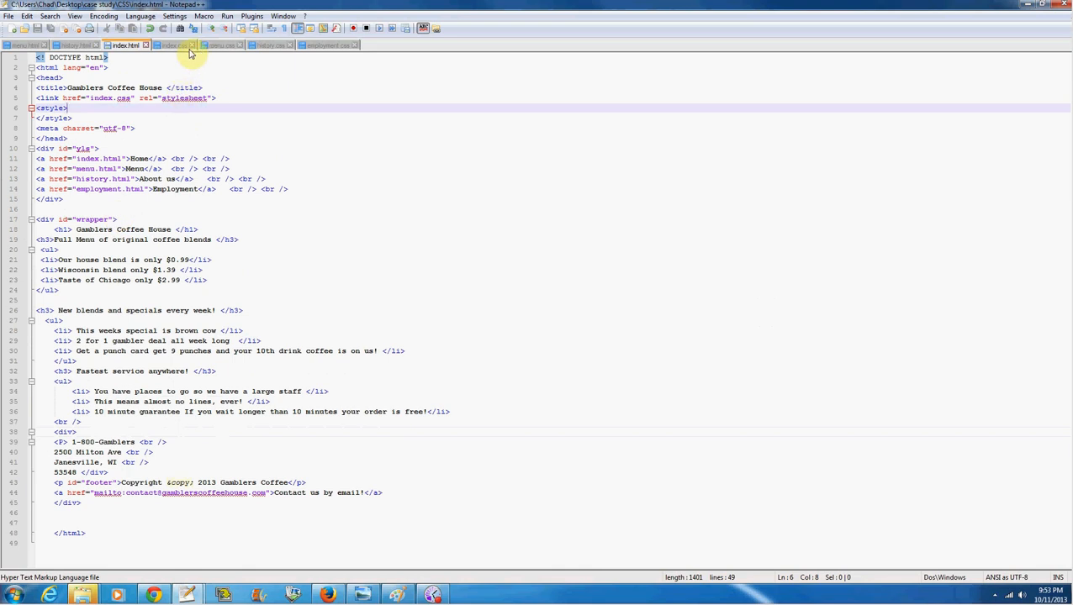
pyautogui.click(173, 45)
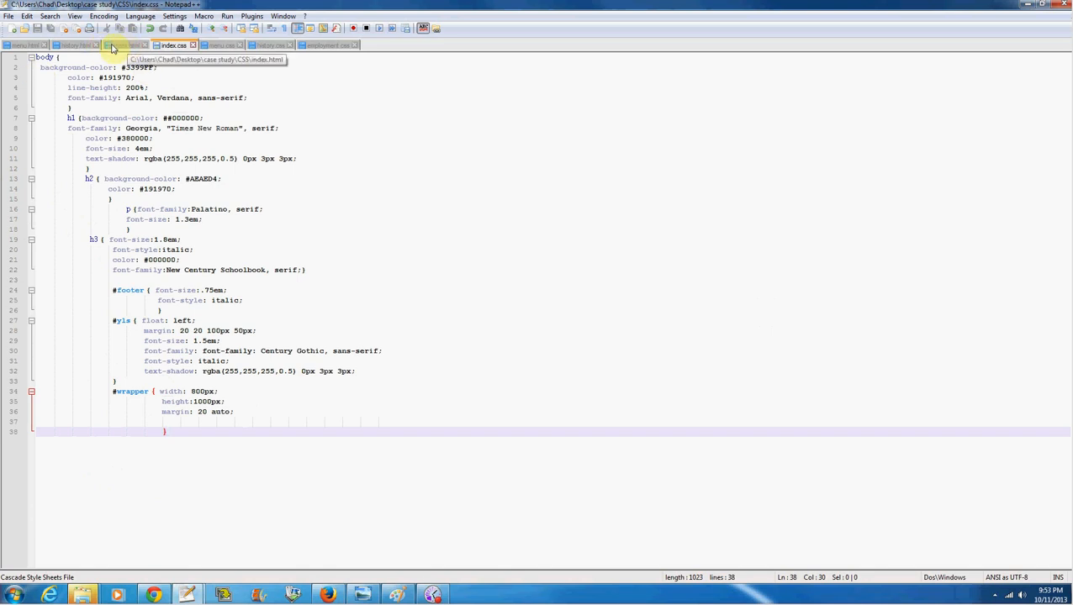
pyautogui.click(130, 45)
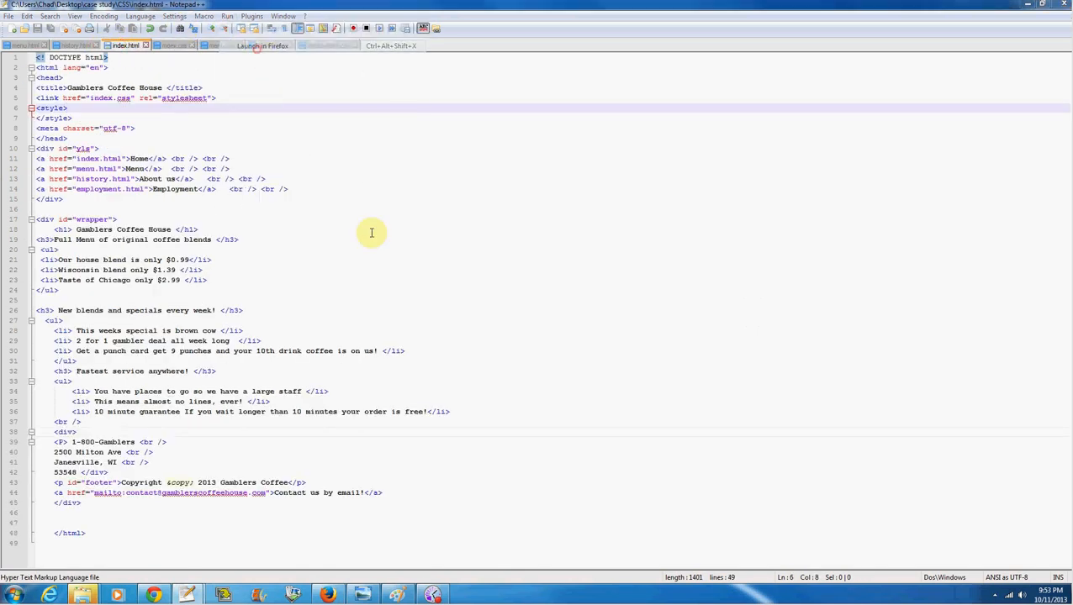
pyautogui.click(262, 45)
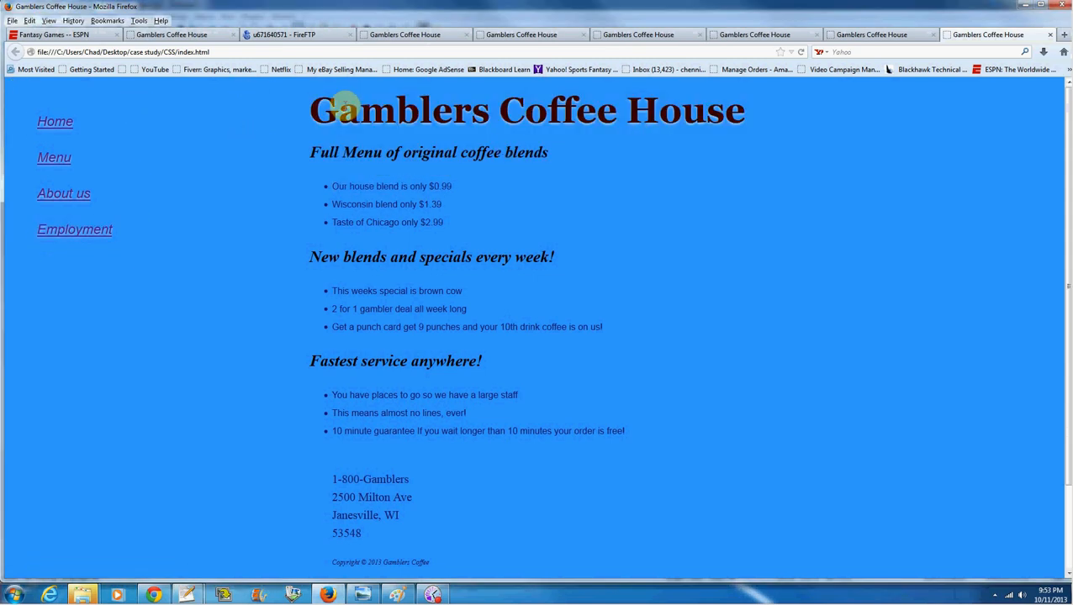
pyautogui.moveTo(306, 567)
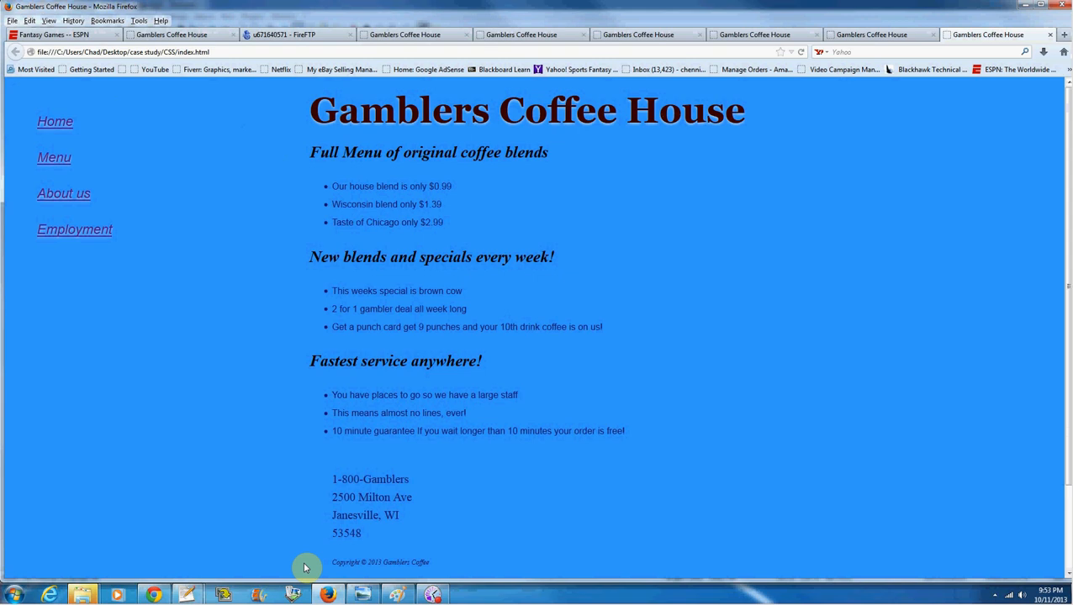
pyautogui.moveTo(154, 165)
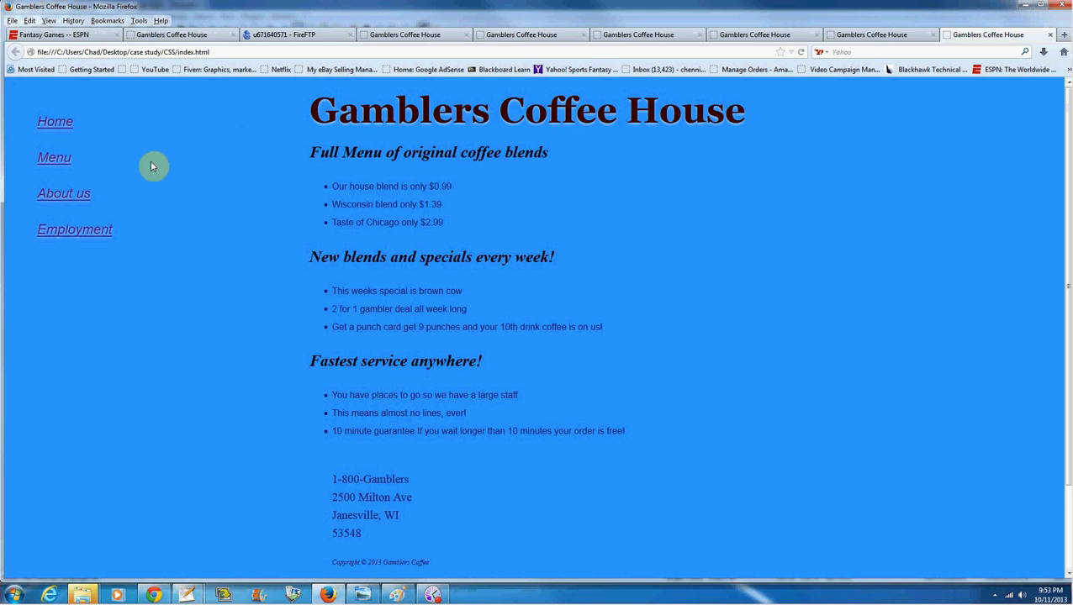
# Browse the Employment and Menu pages, then return to index.css in Notepad++
pyautogui.click(74, 229)
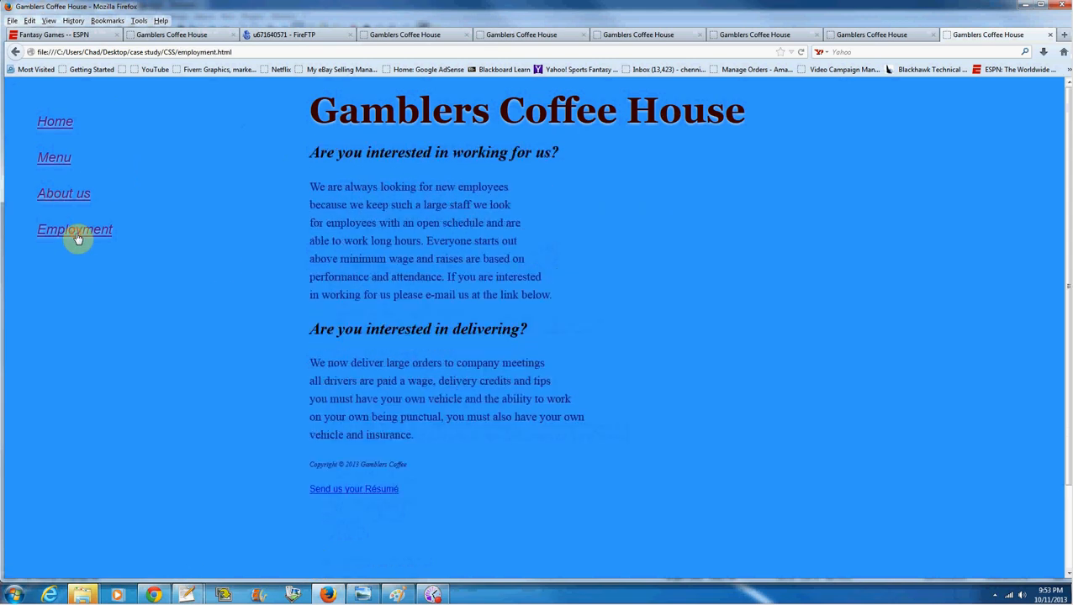
pyautogui.click(54, 157)
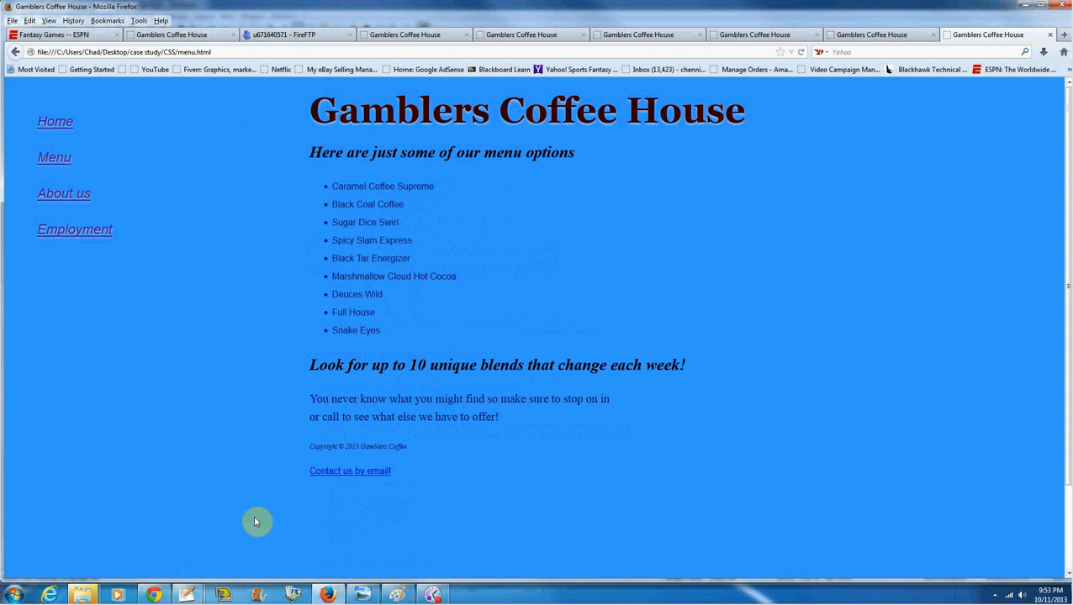
pyautogui.moveTo(289, 374)
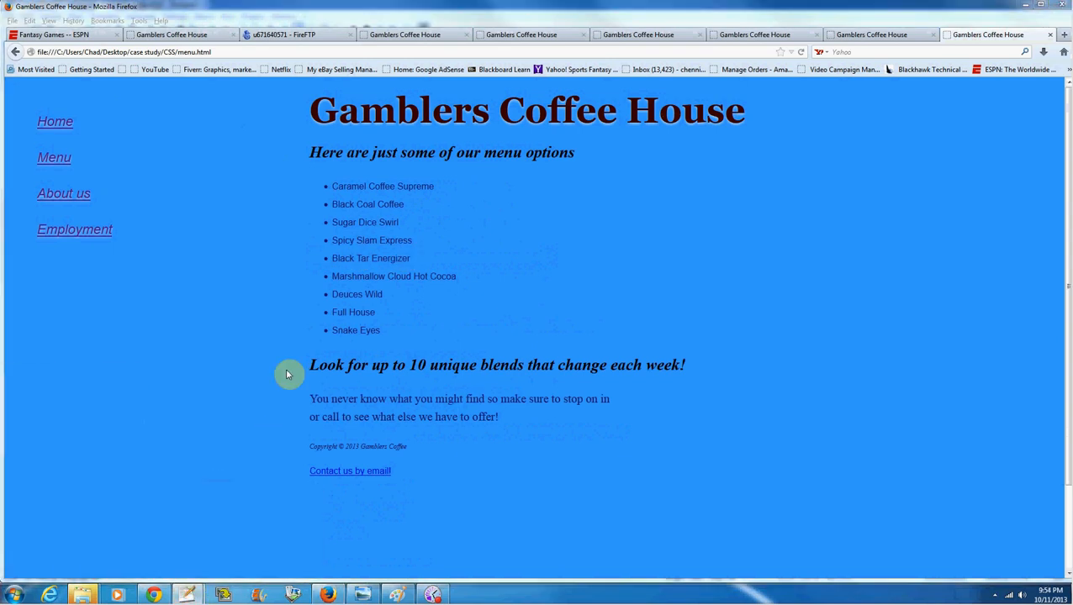
pyautogui.moveTo(232, 451)
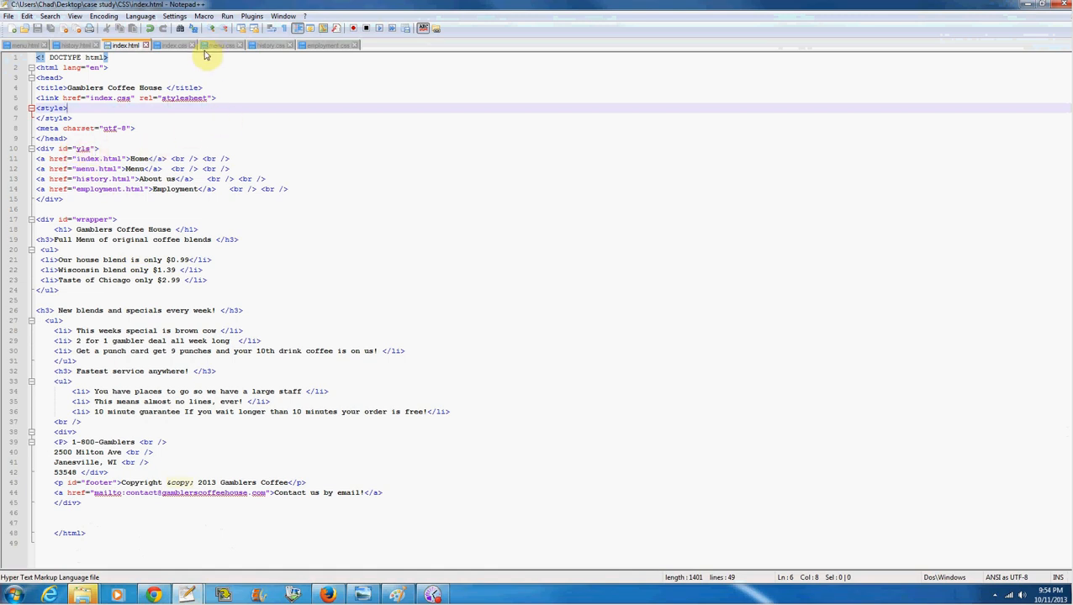
pyautogui.click(173, 45)
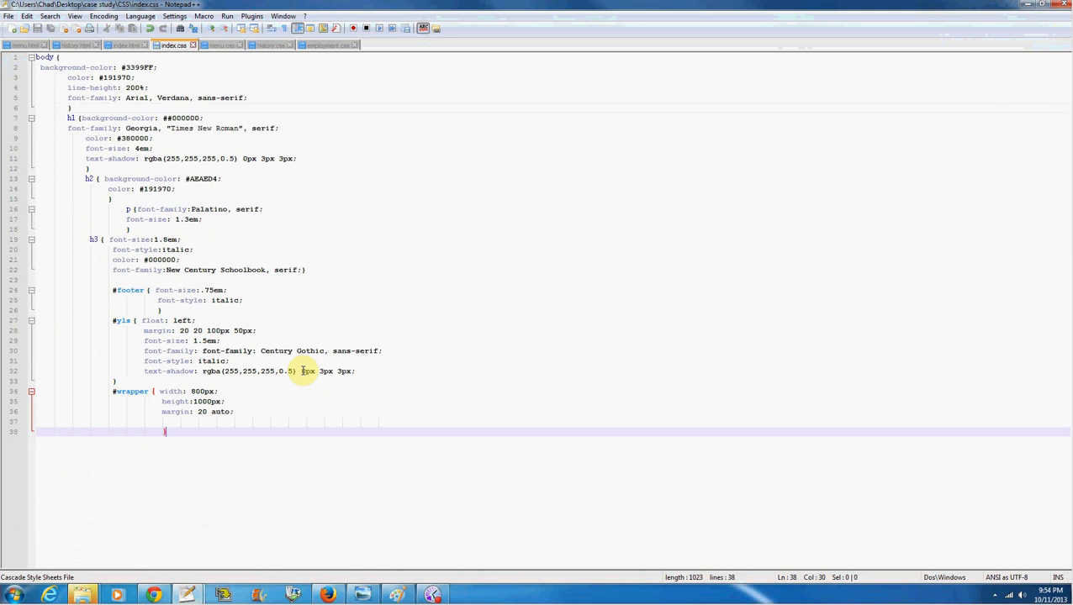
pyautogui.moveTo(322, 153)
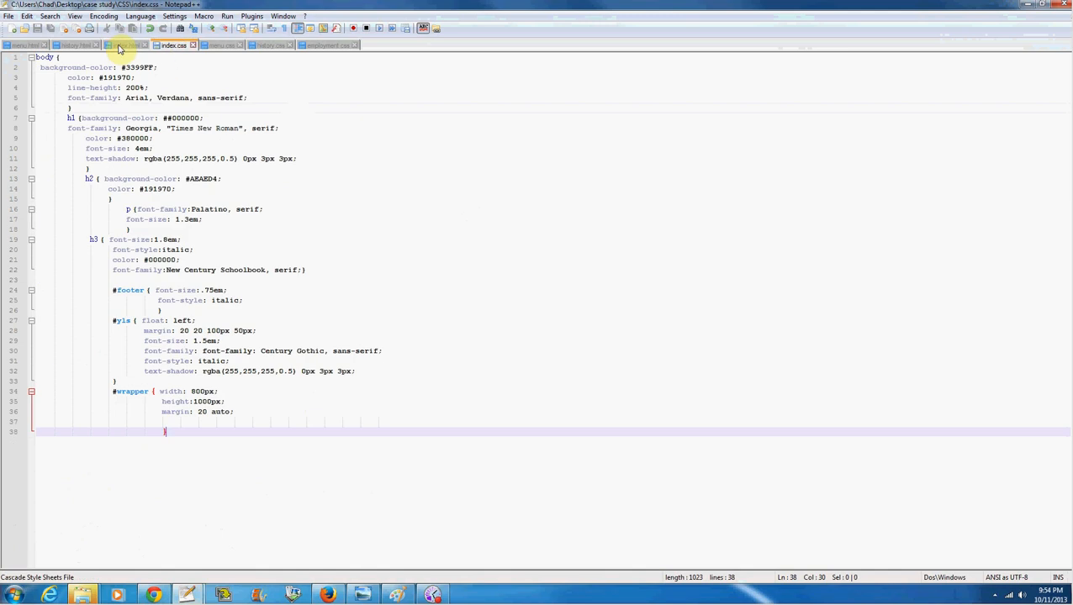
pyautogui.click(124, 45)
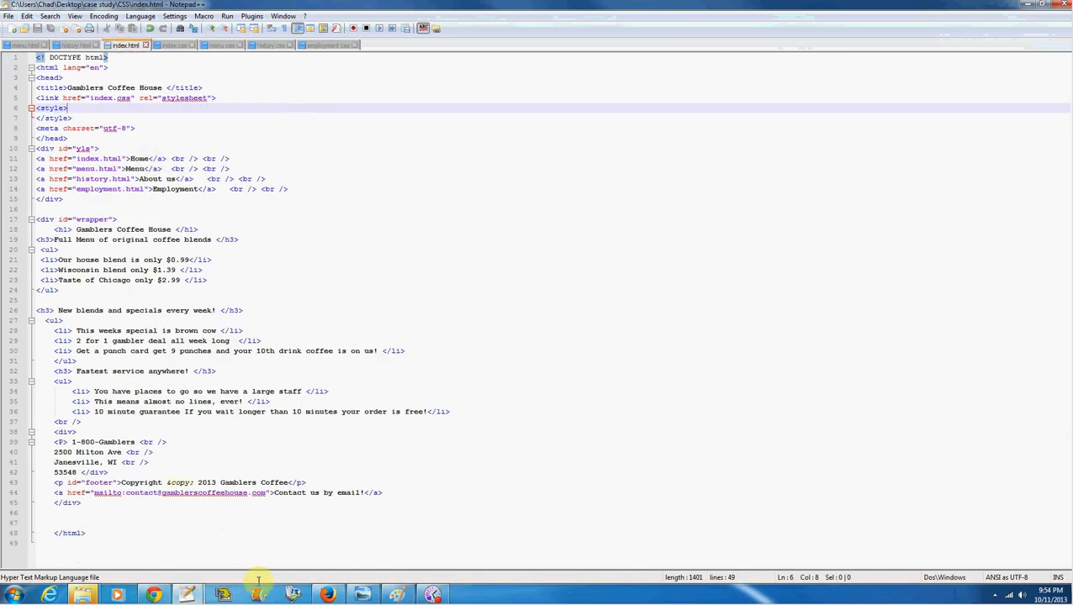
pyautogui.click(154, 595)
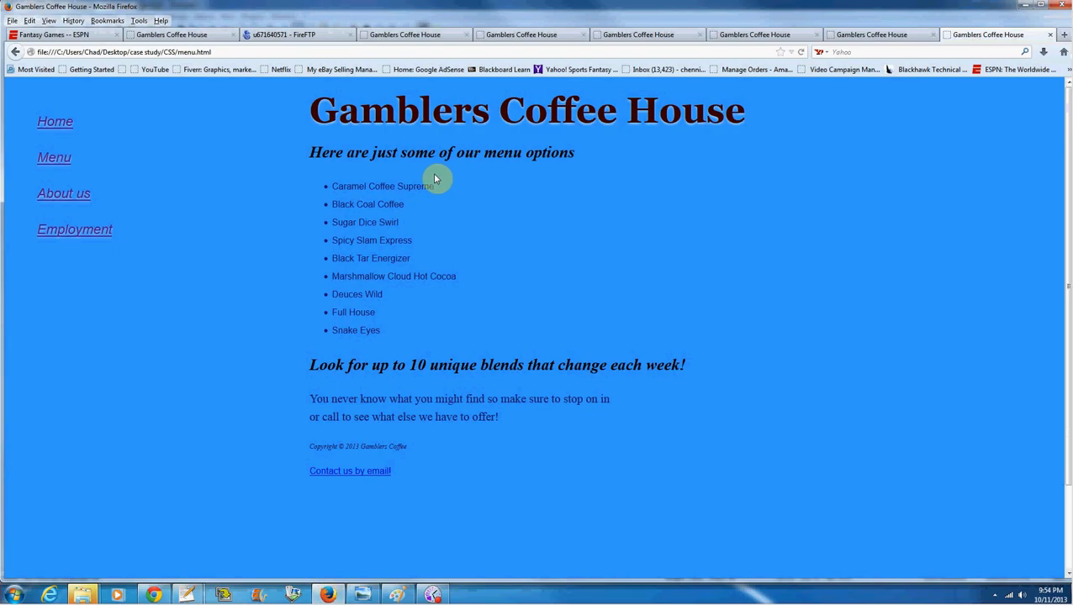
pyautogui.moveTo(369, 452)
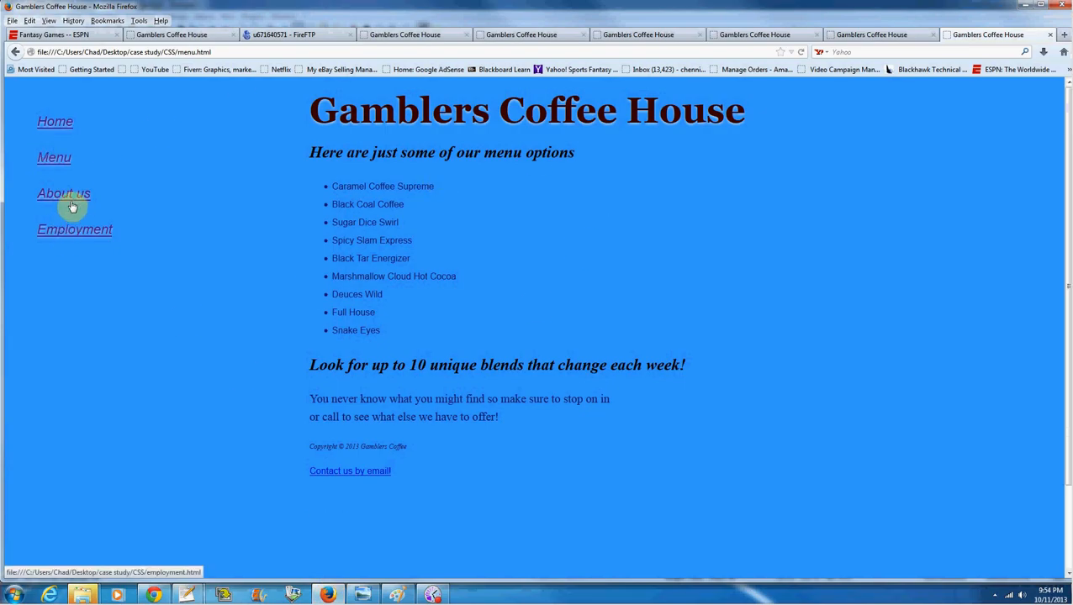
pyautogui.moveTo(295, 189)
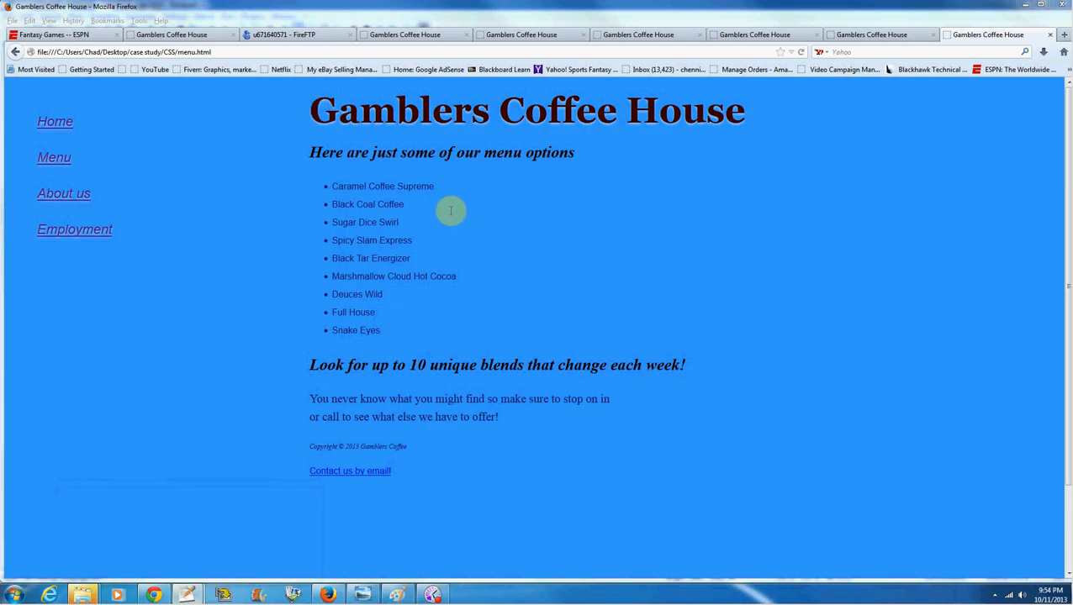
pyautogui.moveTo(143, 278)
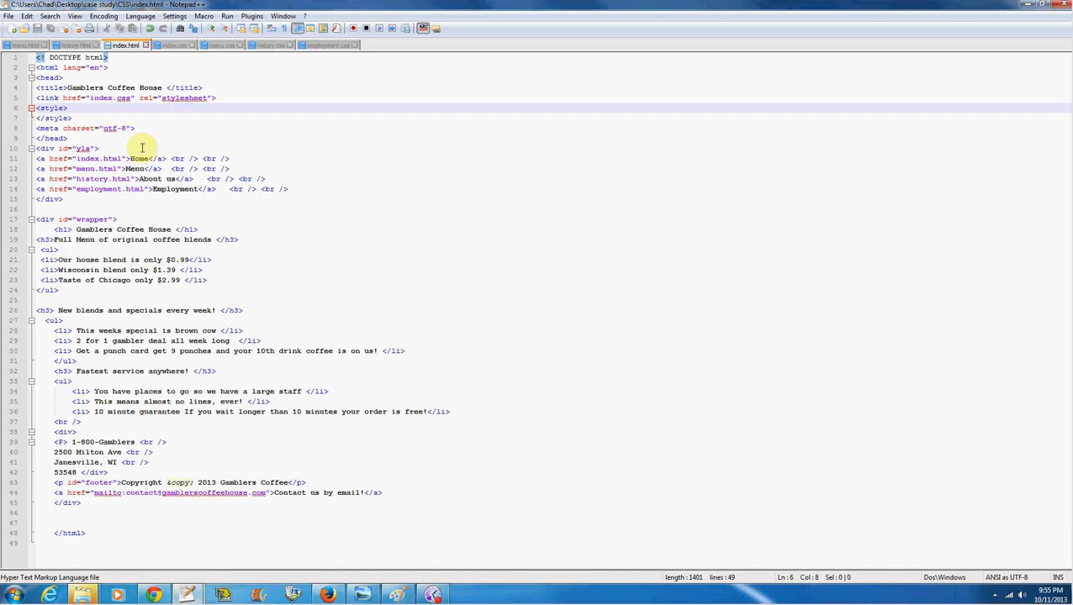
pyautogui.moveTo(126, 45)
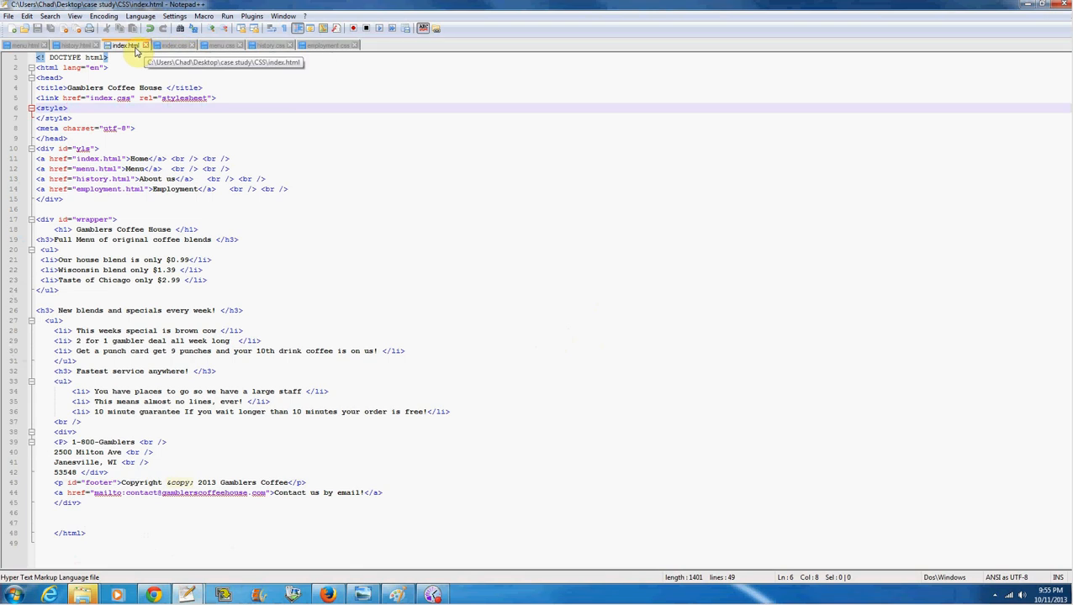
# Show the index.css stylesheet with its #wrapper width, height and auto margin rule
pyautogui.click(174, 45)
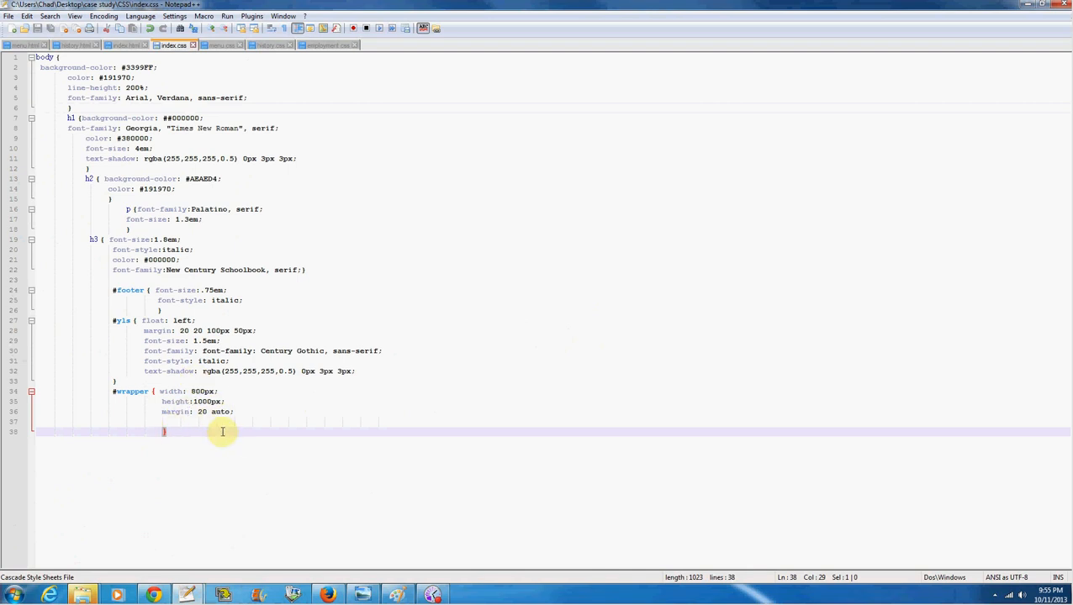
pyautogui.moveTo(184, 467)
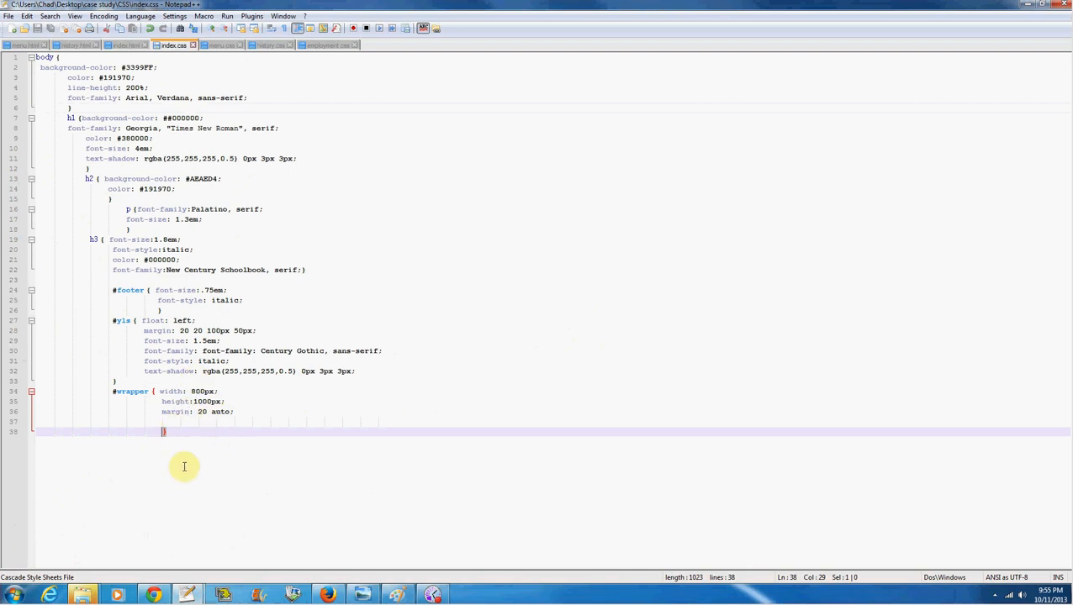
pyautogui.moveTo(285, 165)
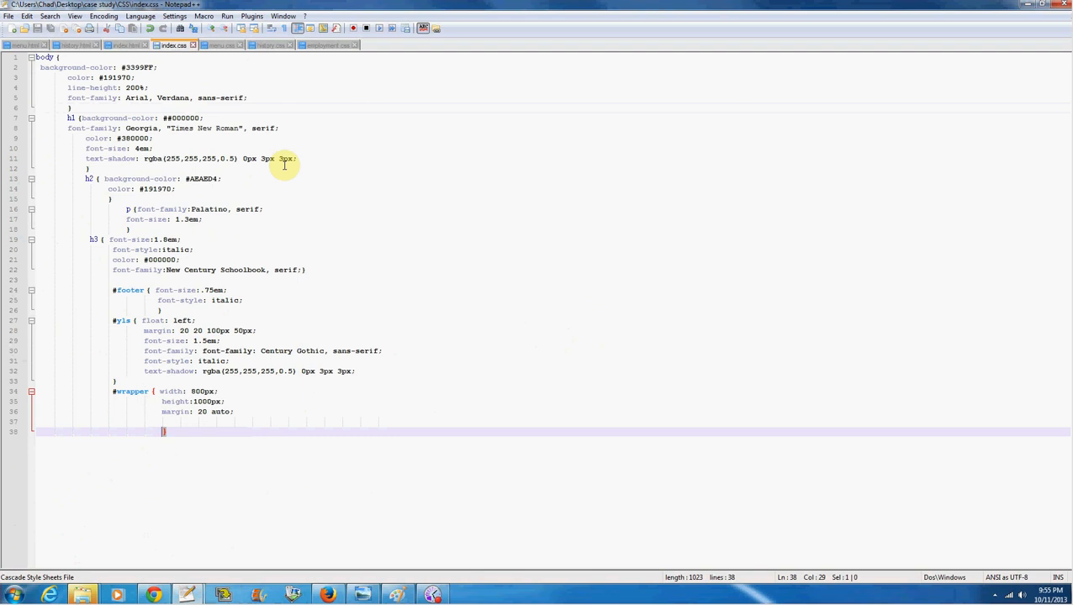